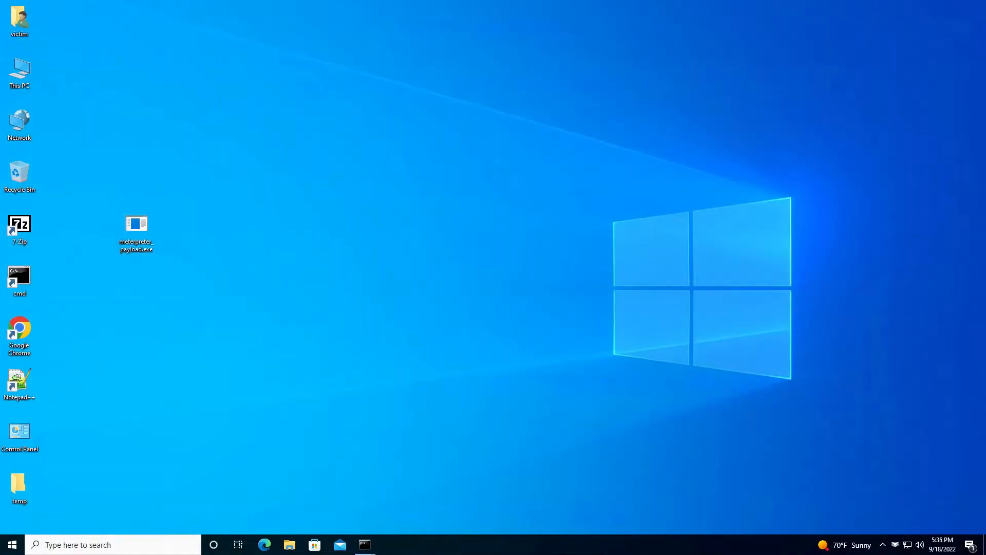
- Select the meterpreter payload file in the samples folder
left_click(136, 229)
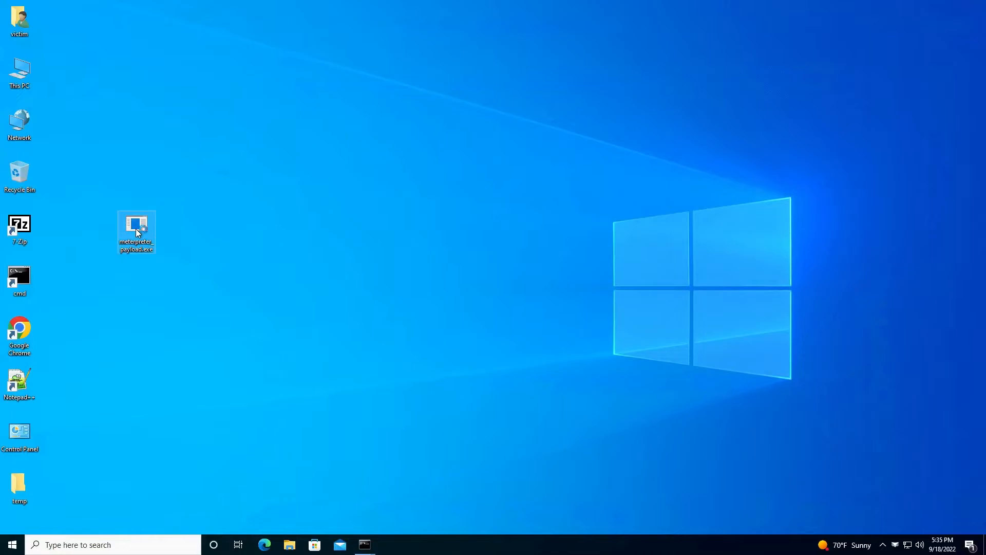
mouse_move(284, 225)
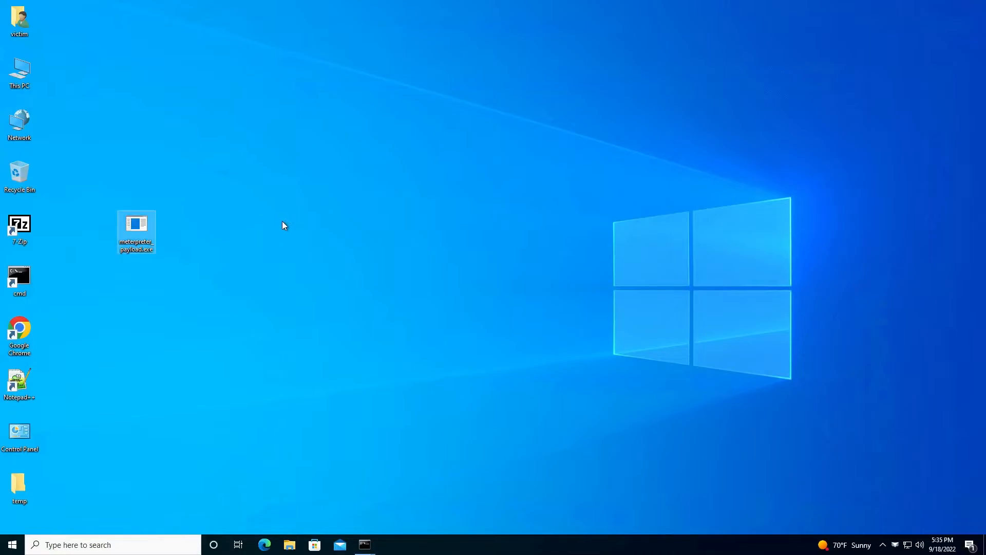
mouse_move(659, 341)
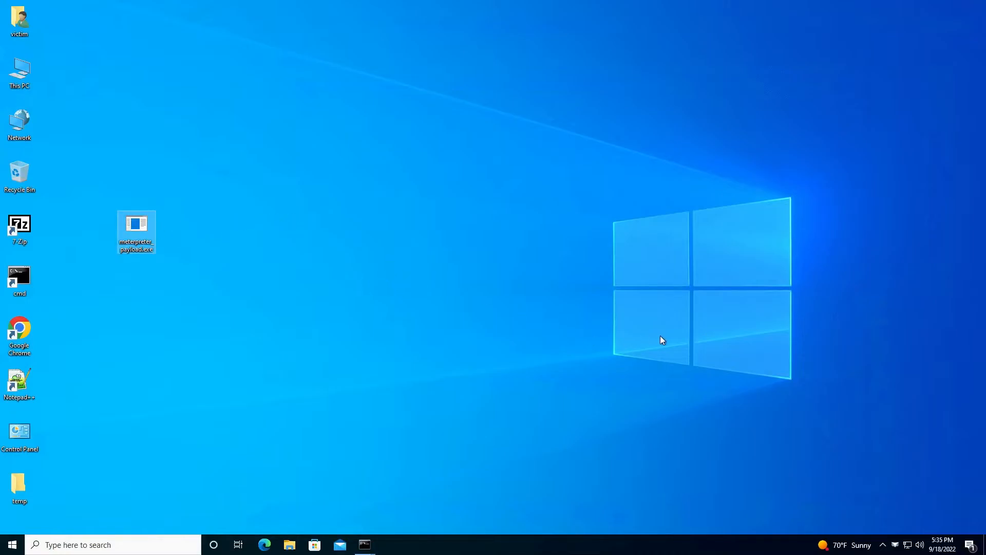
mouse_move(654, 339)
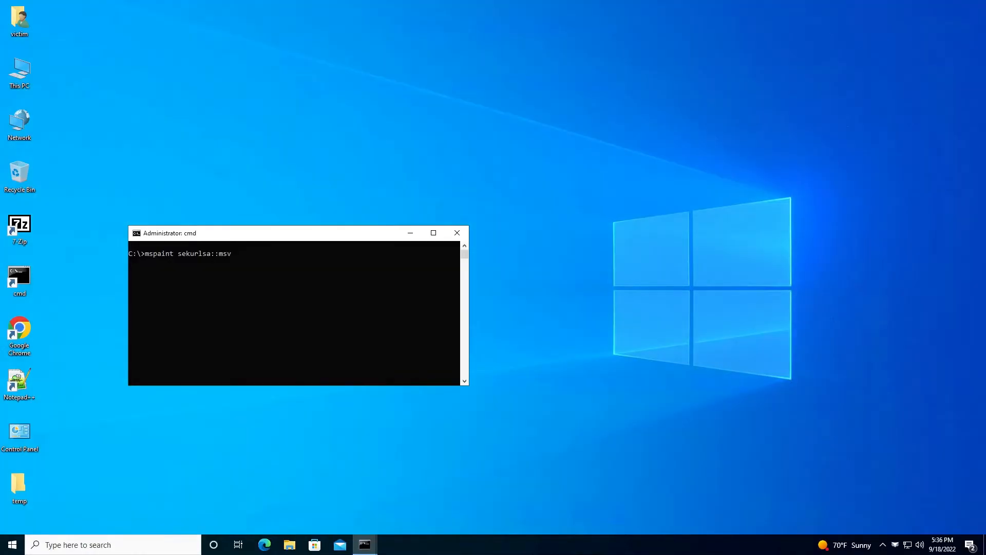
mouse_move(364, 305)
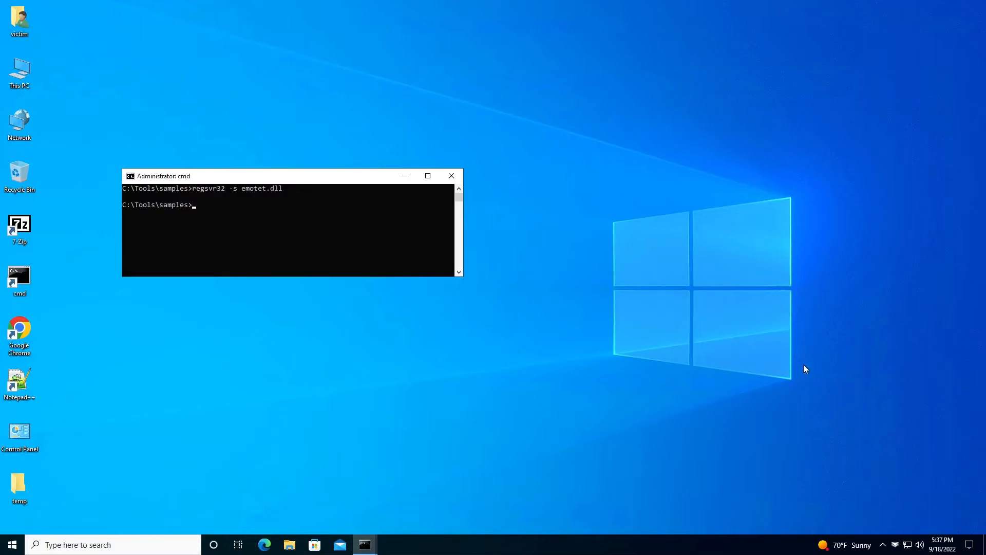
mouse_move(819, 372)
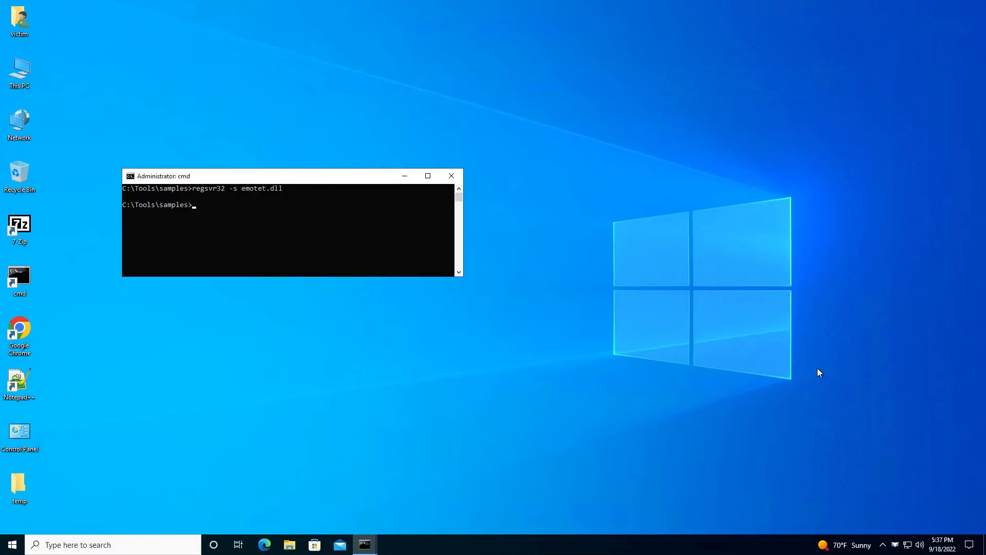